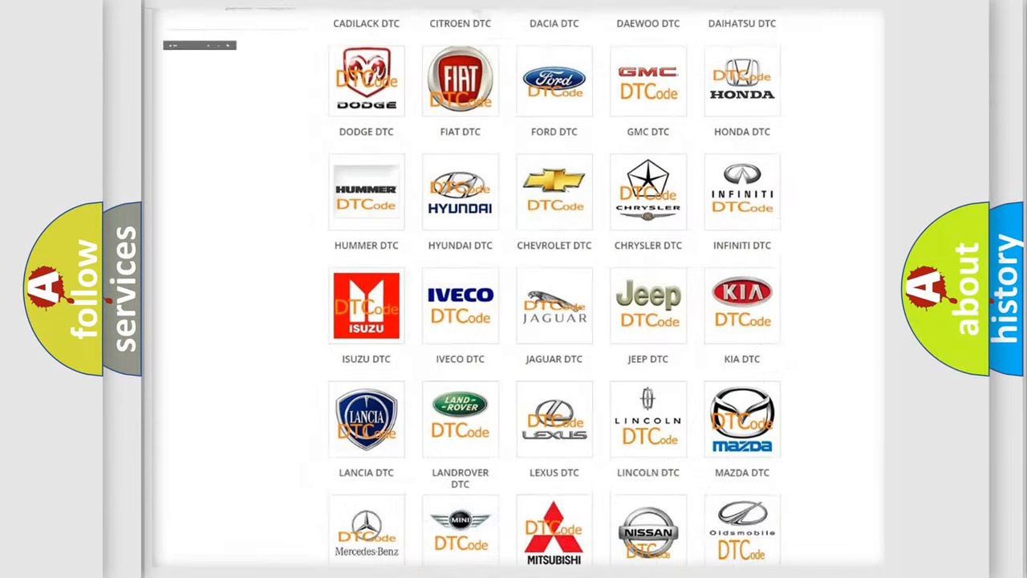
Select the LEXUS DTC logo and browse through the Lexus trouble code list
scroll(up, 3)
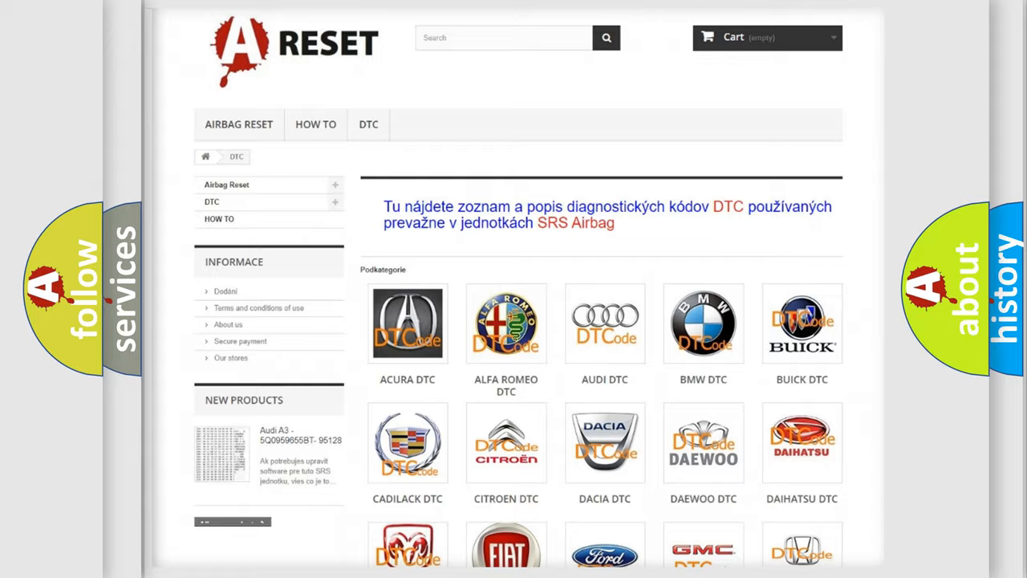
scroll(down, 3)
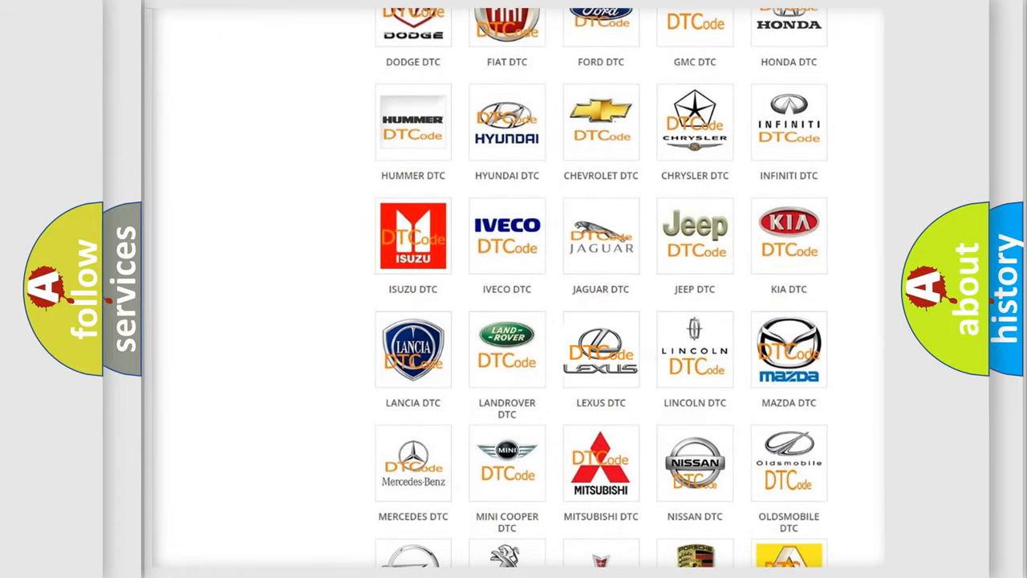
click(600, 350)
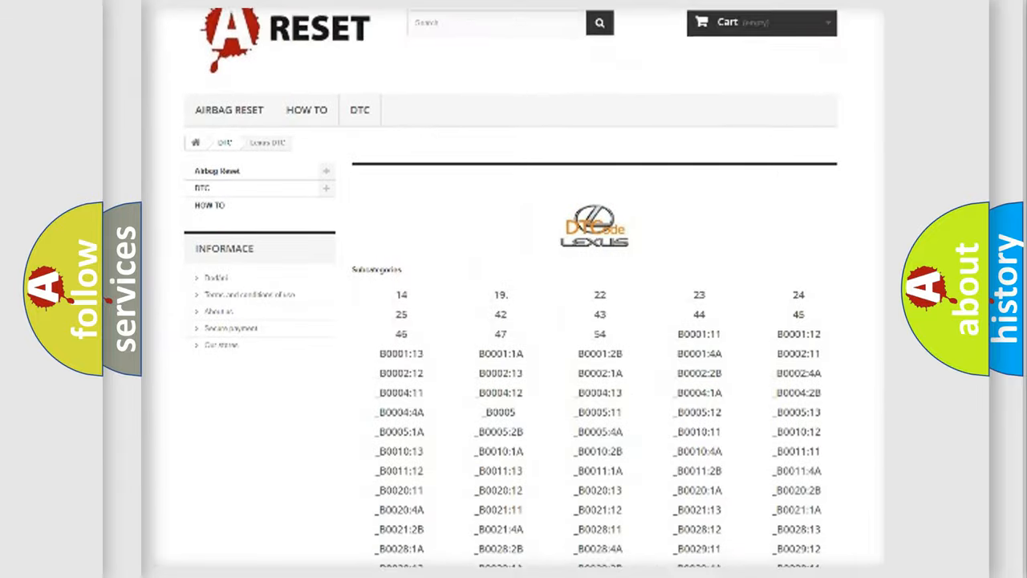
scroll(down, 3)
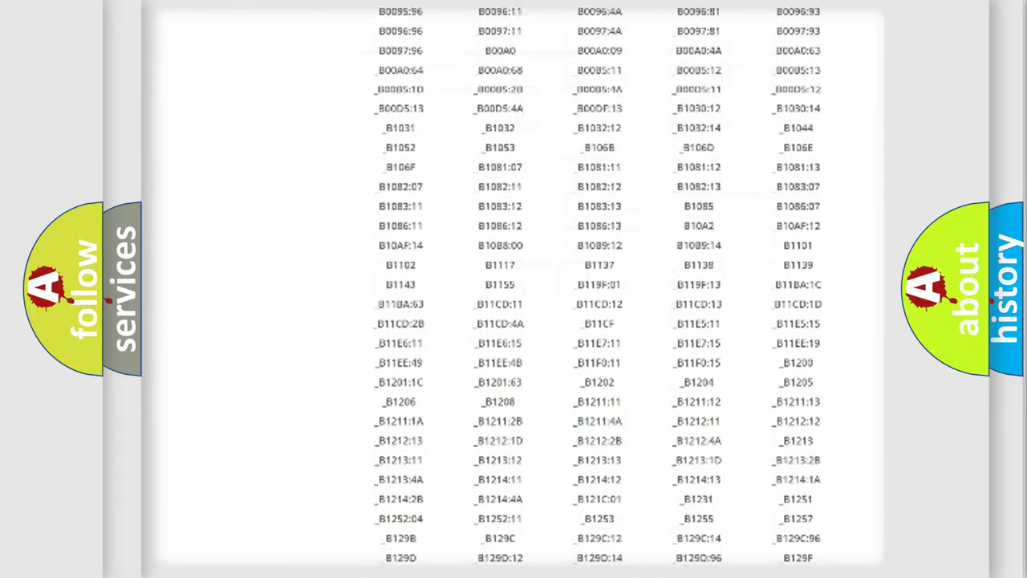
scroll(up, 3)
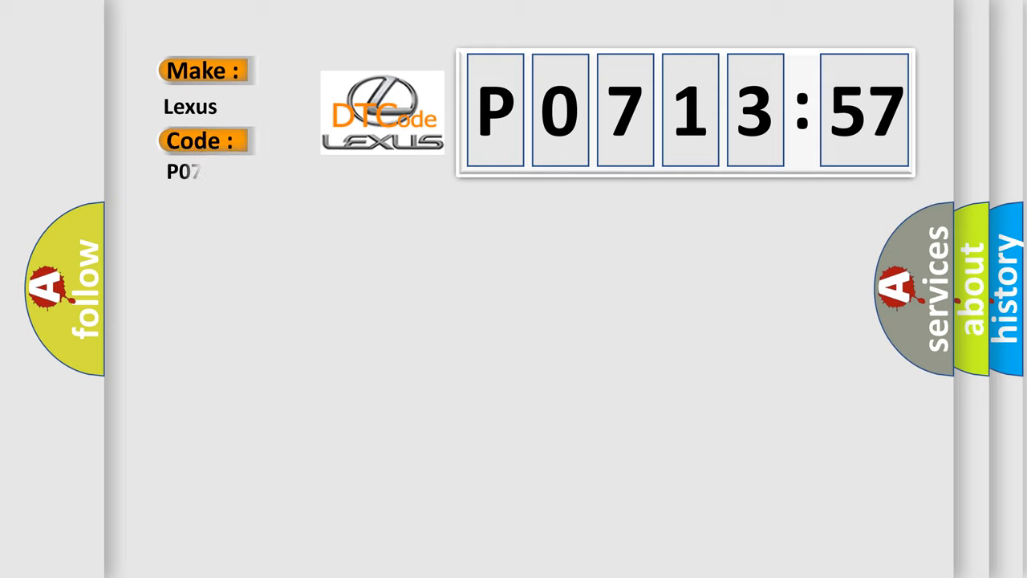
Complete the Lexus card's Code field to P0713857
text(13857)
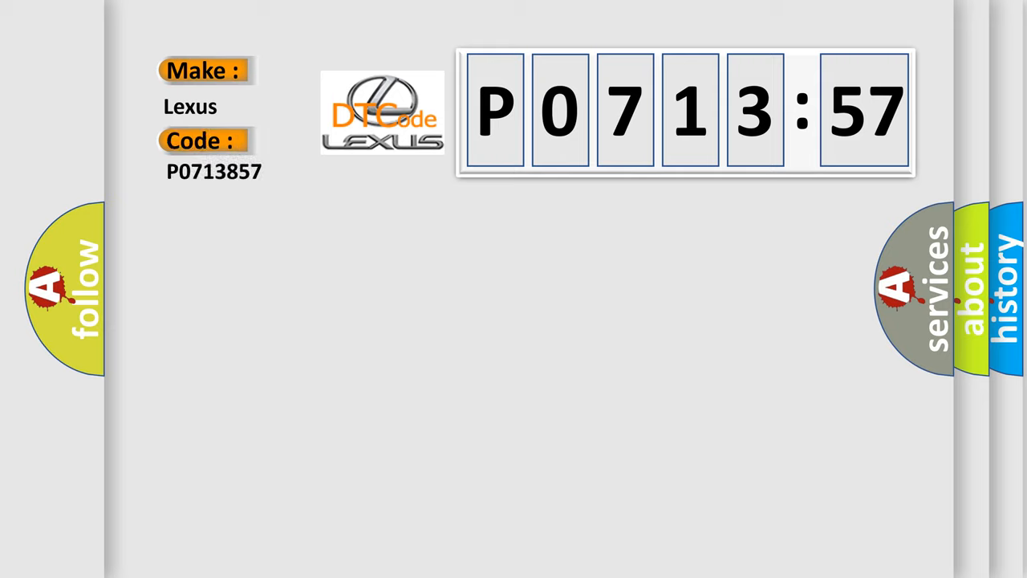